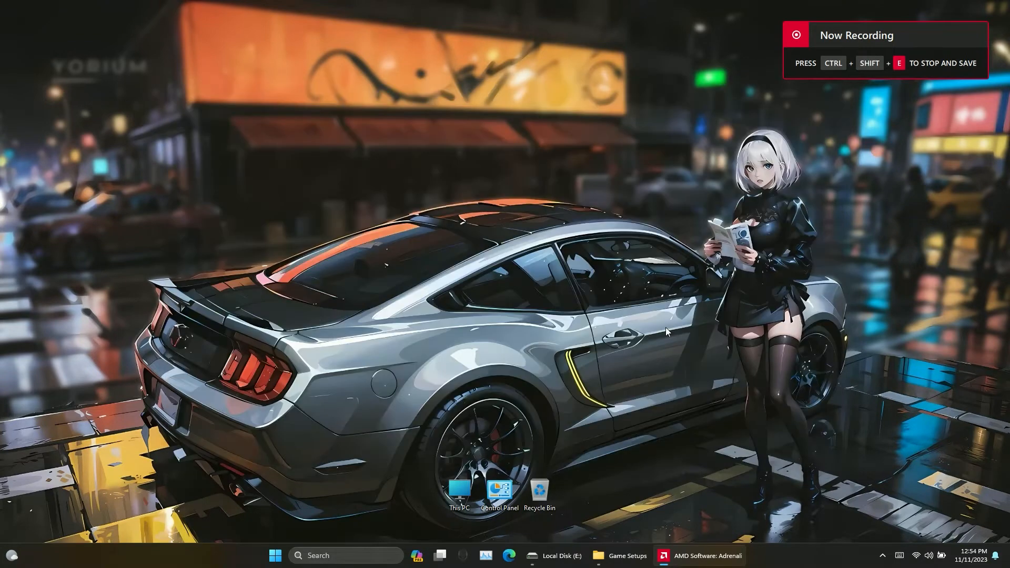
Show the AMD Adrenalin Home overview with driver 23.10.1 reported up to date
click(701, 556)
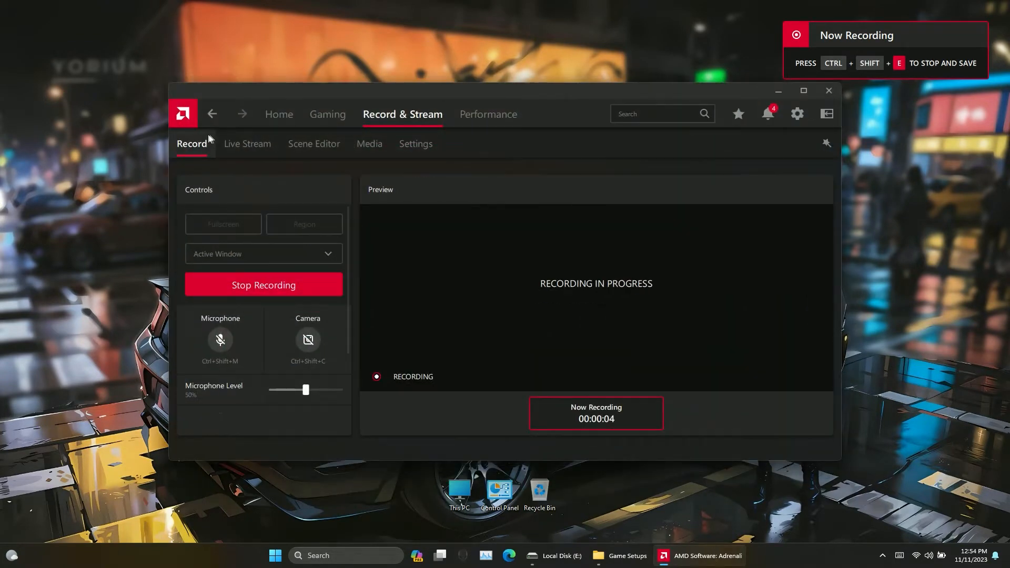
click(278, 113)
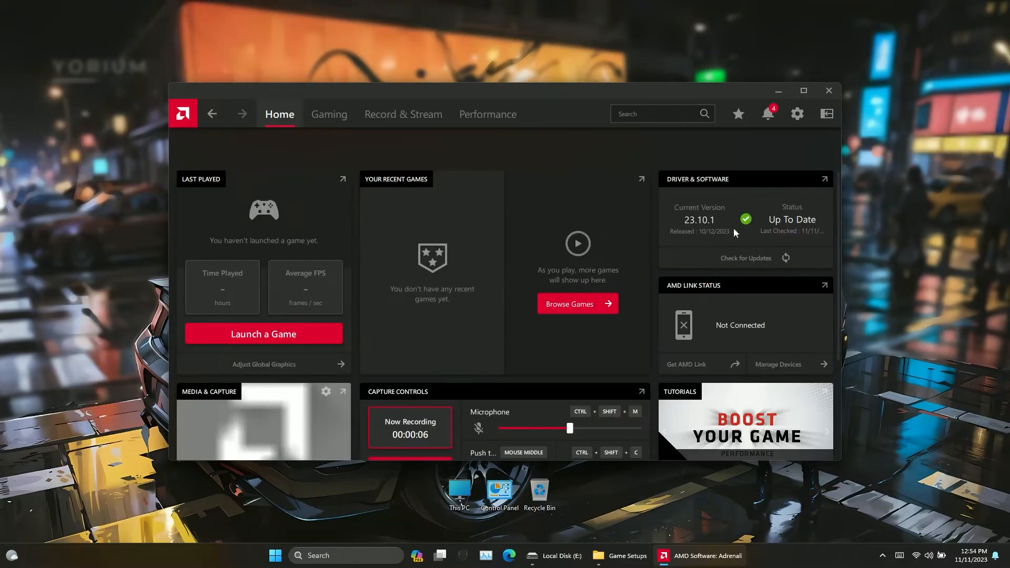
mouse_move(745, 244)
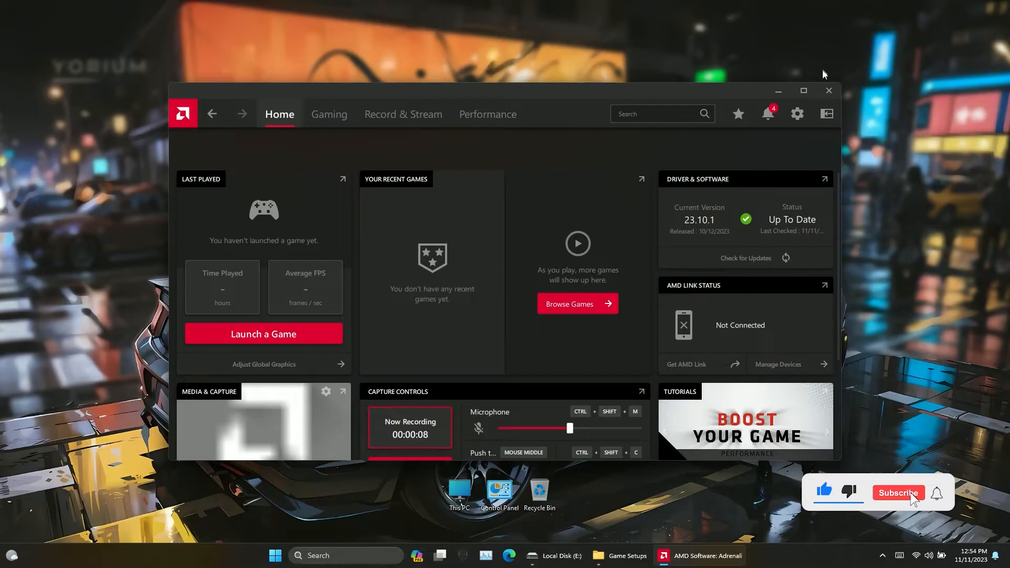
Reach the Windows Update page of Settings from the Start menu
click(274, 554)
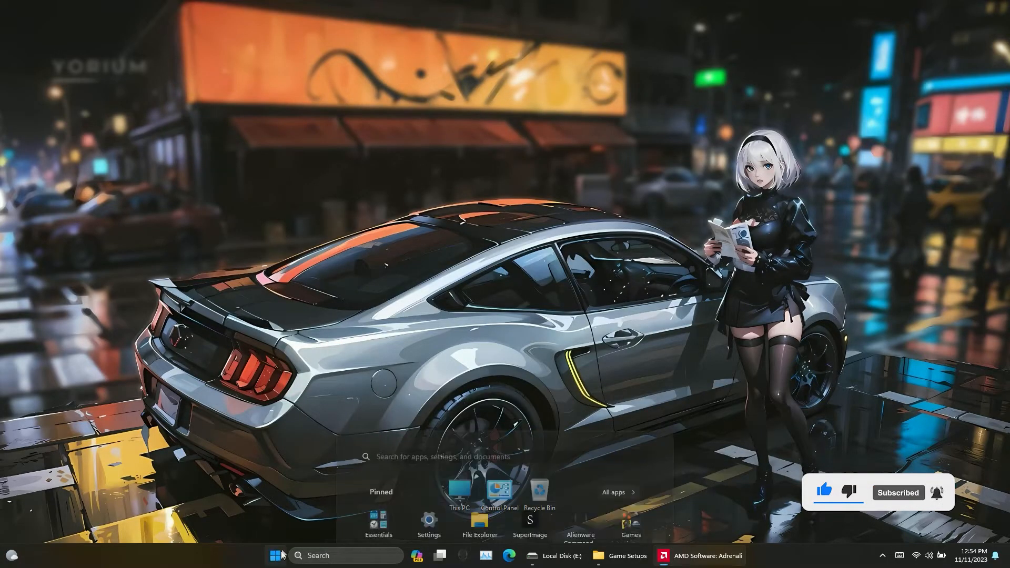
click(428, 519)
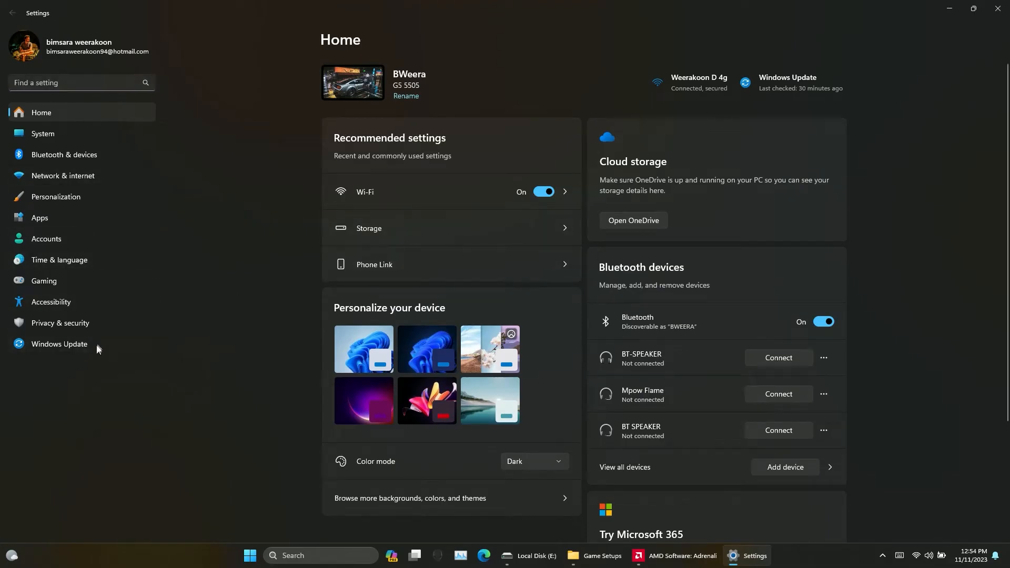
click(59, 343)
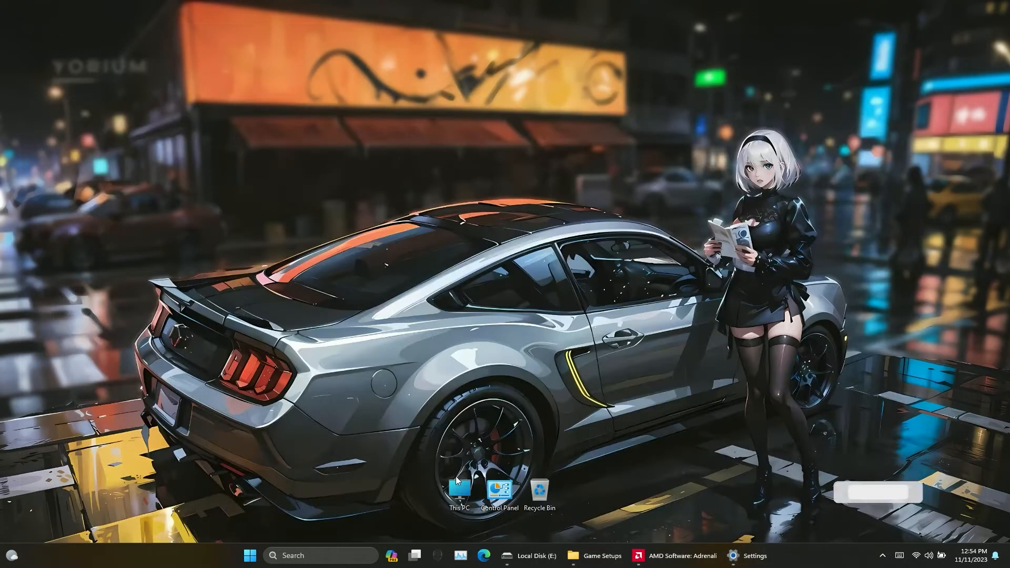
Launch wushowhide from Local Disk (E:) > Game Setups via This PC
double_click(460, 491)
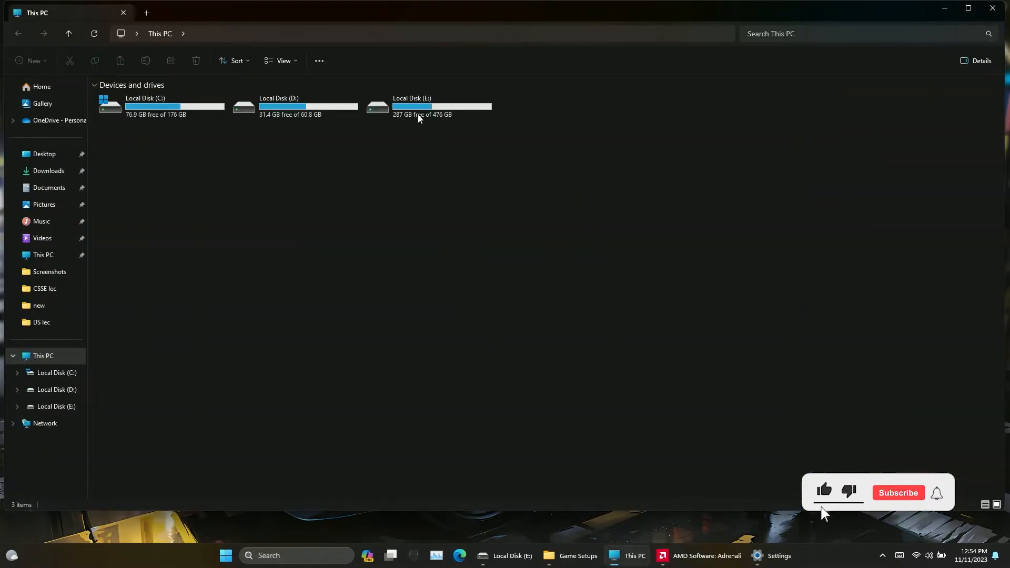
double_click(411, 106)
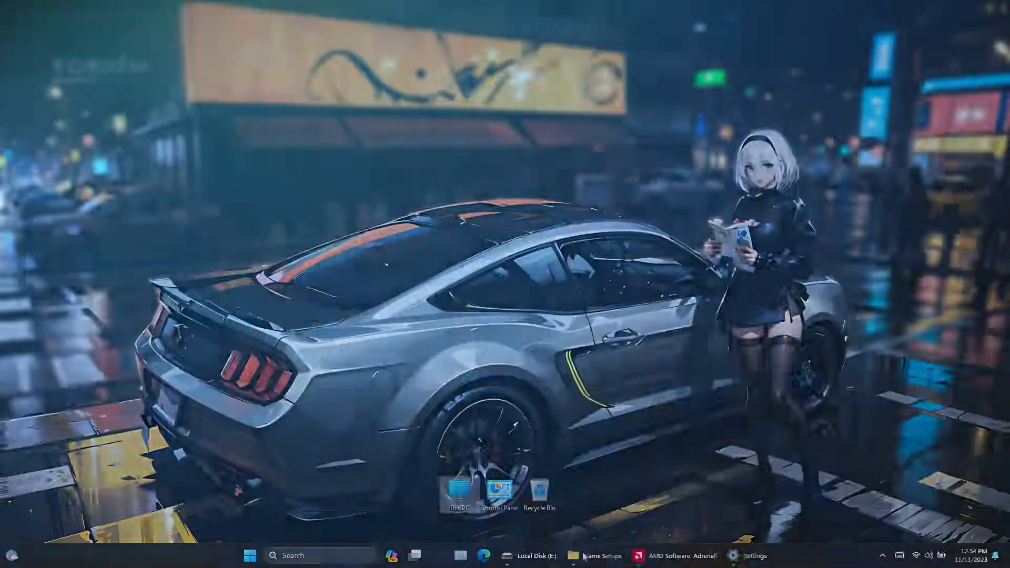
click(601, 556)
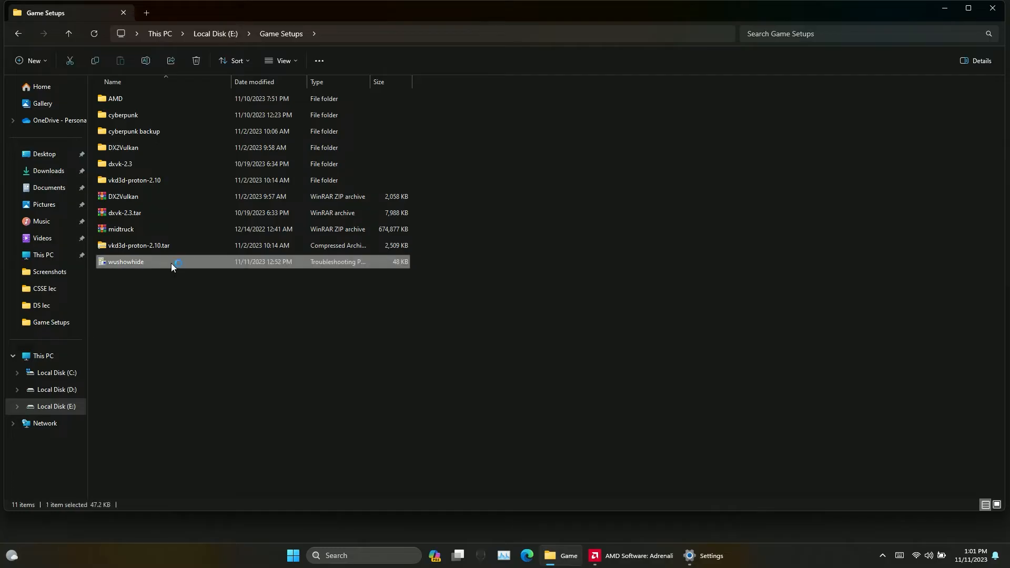
double_click(126, 262)
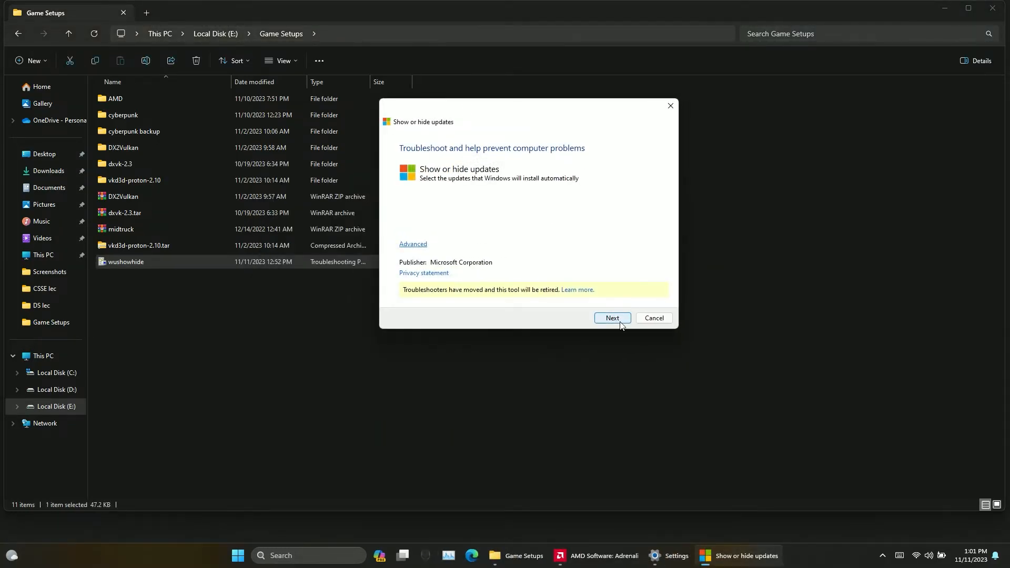
Advance the troubleshooter to Hide updates, listing the Advanced Micro Devices entries
click(610, 318)
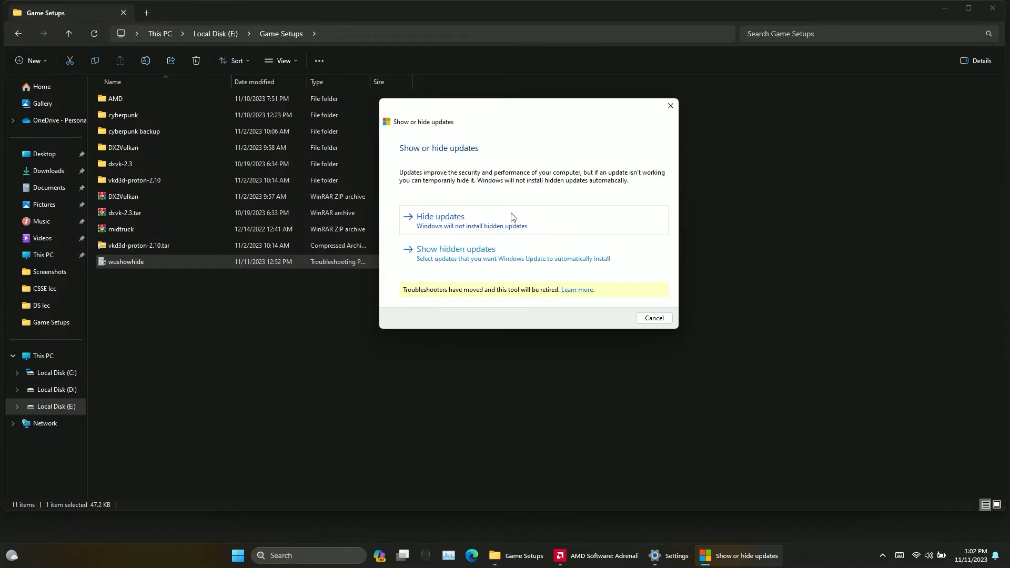
click(440, 217)
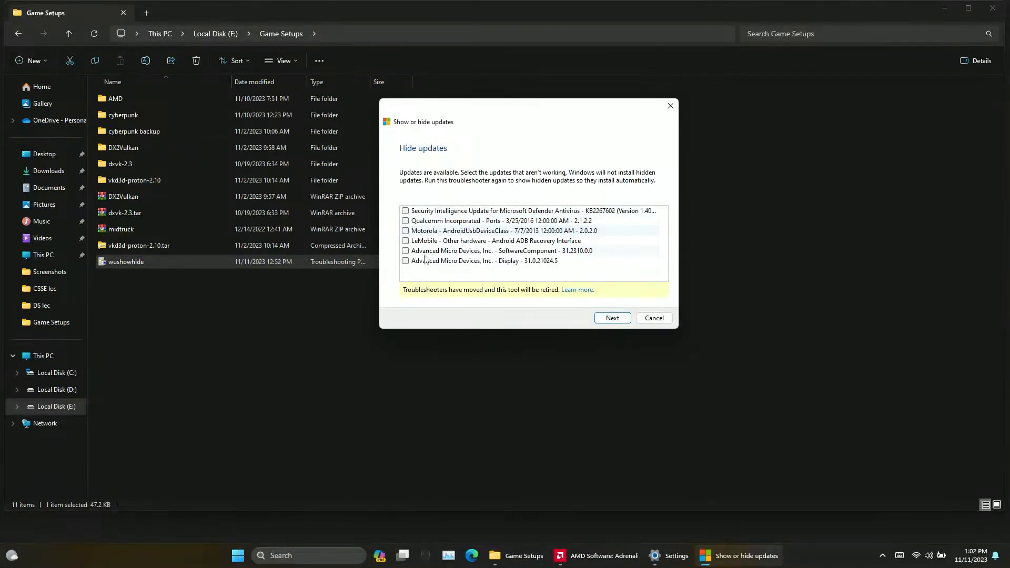
Mark the Advanced Micro Devices Display 31.0.21024.5 update and hide it
click(495, 251)
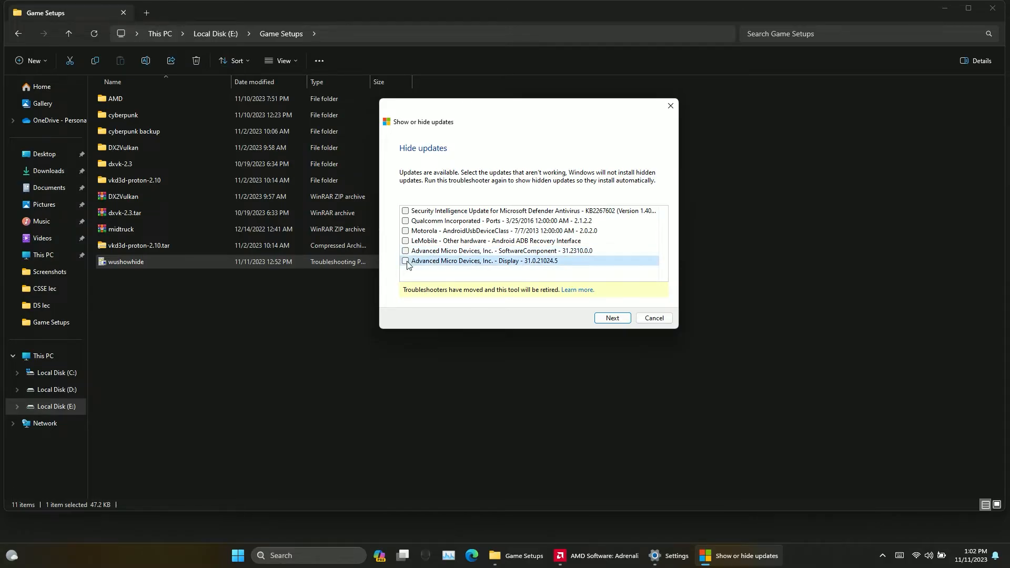
click(405, 261)
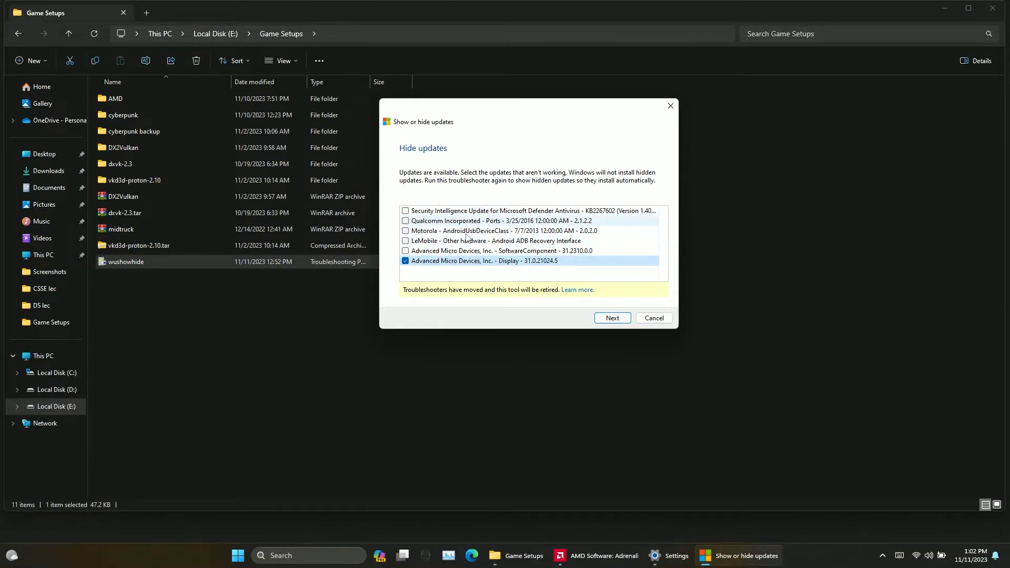
mouse_move(581, 316)
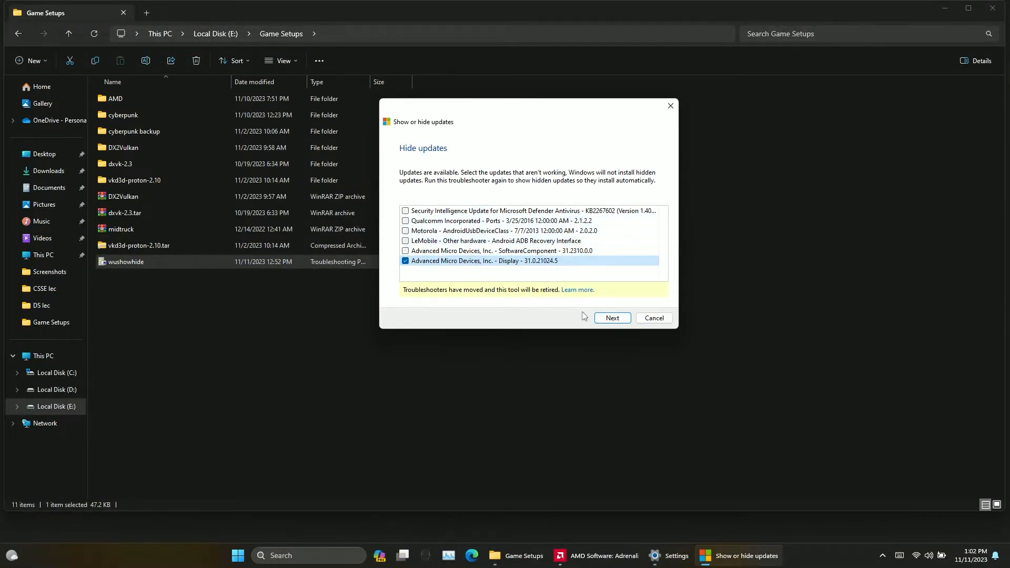
mouse_move(610, 317)
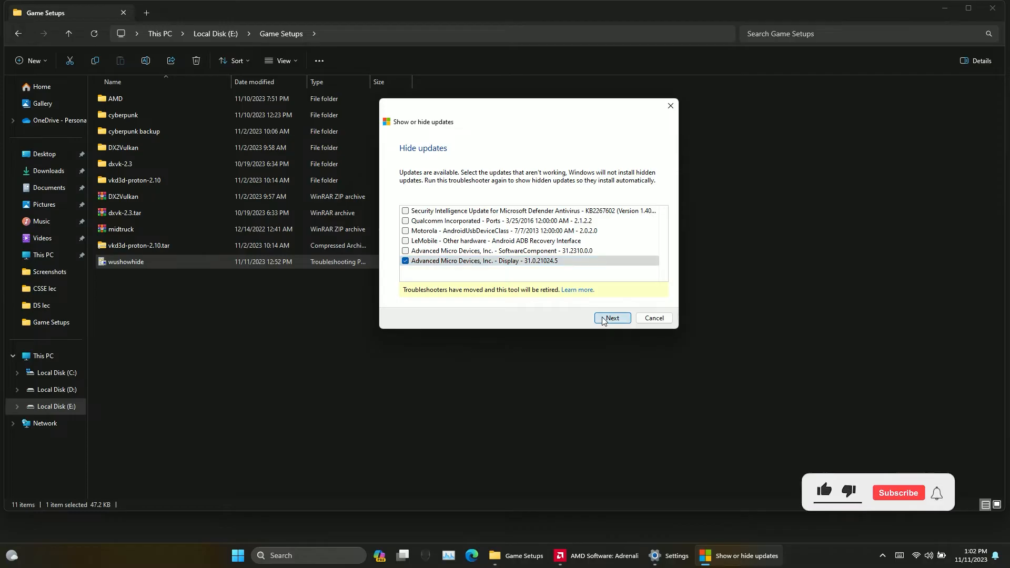
click(610, 318)
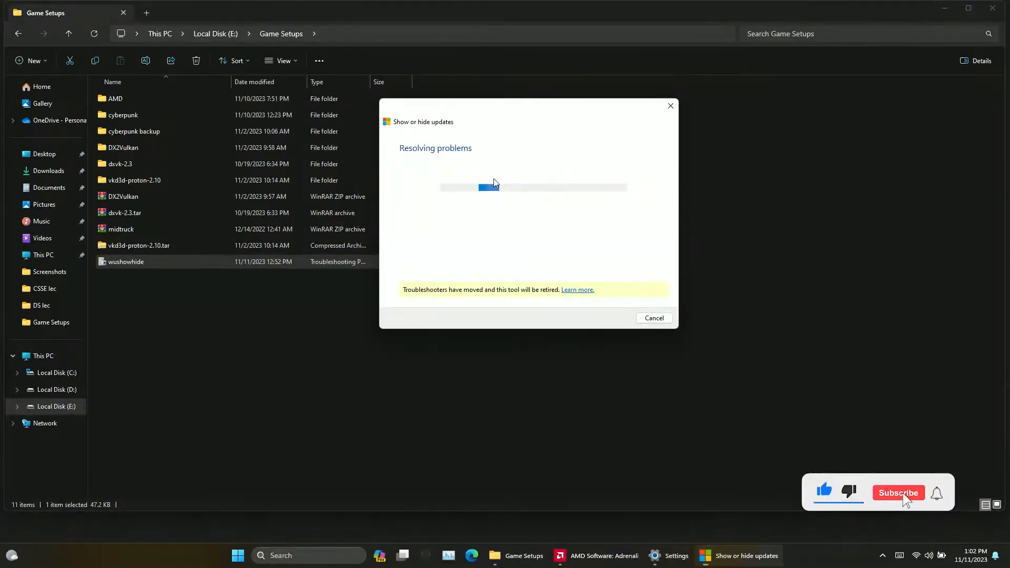
Confirm the update was fixed and close the troubleshooter
click(897, 492)
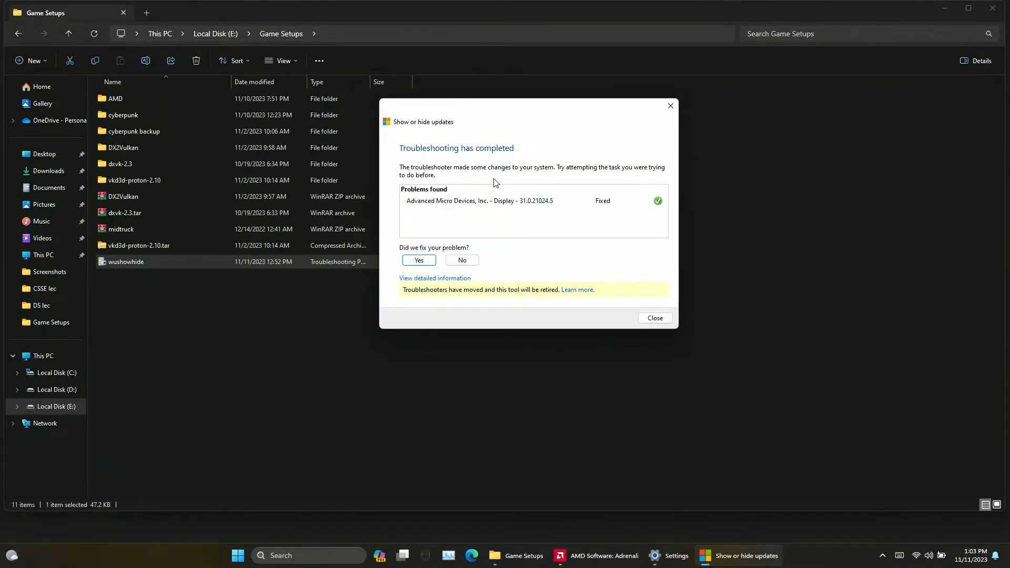
click(417, 260)
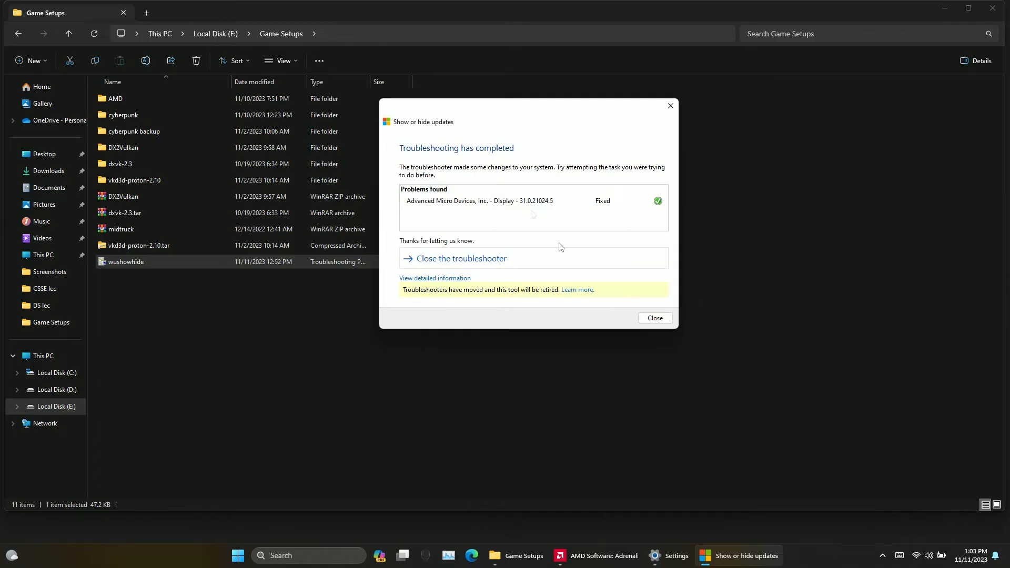
click(654, 317)
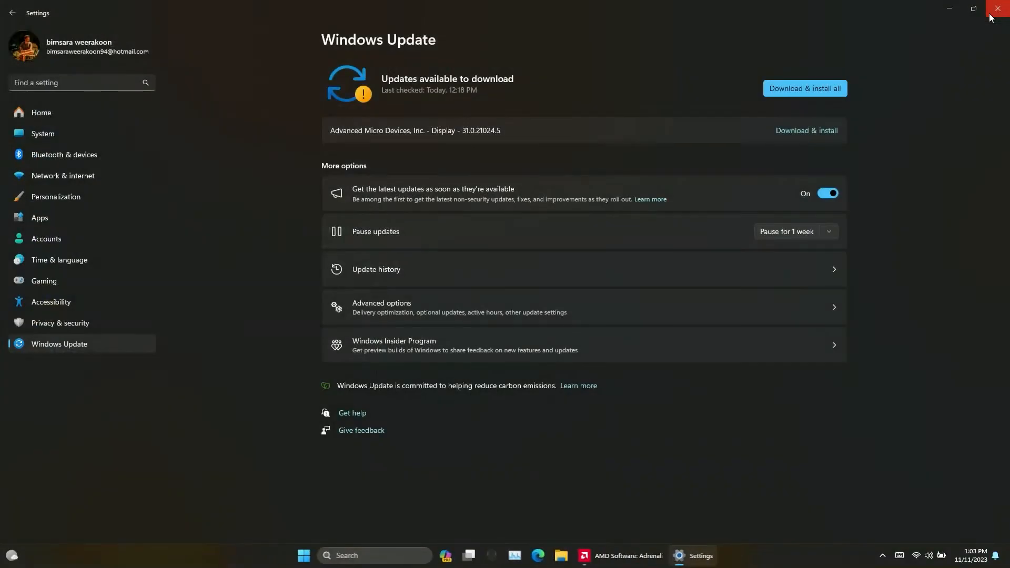
mouse_move(407, 103)
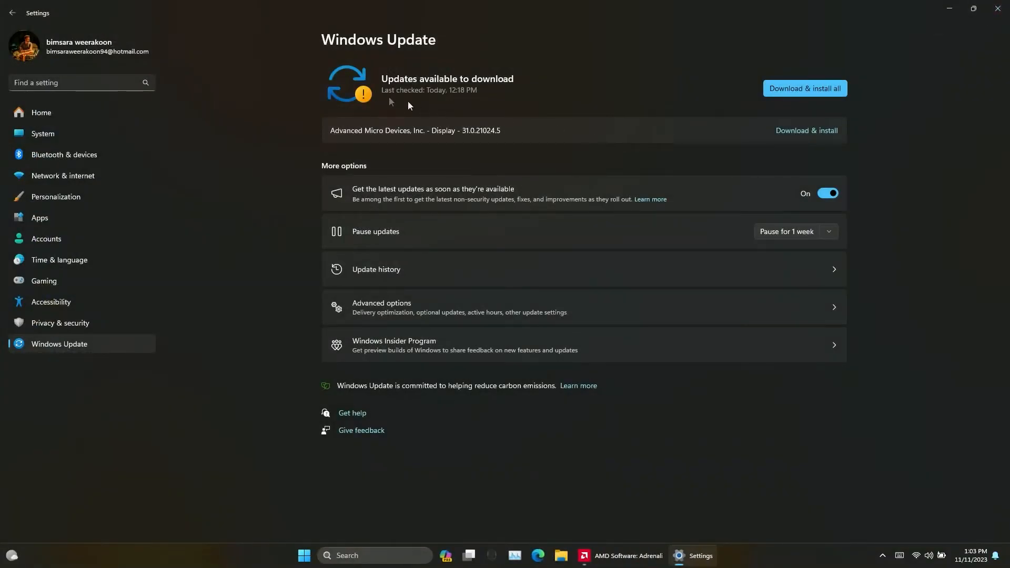
mouse_move(475, 179)
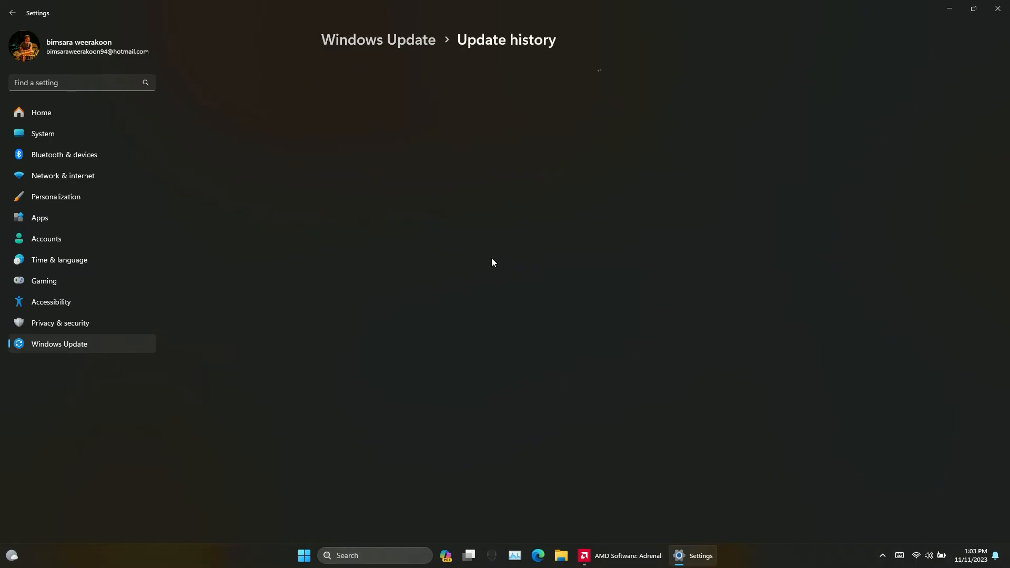
click(12, 12)
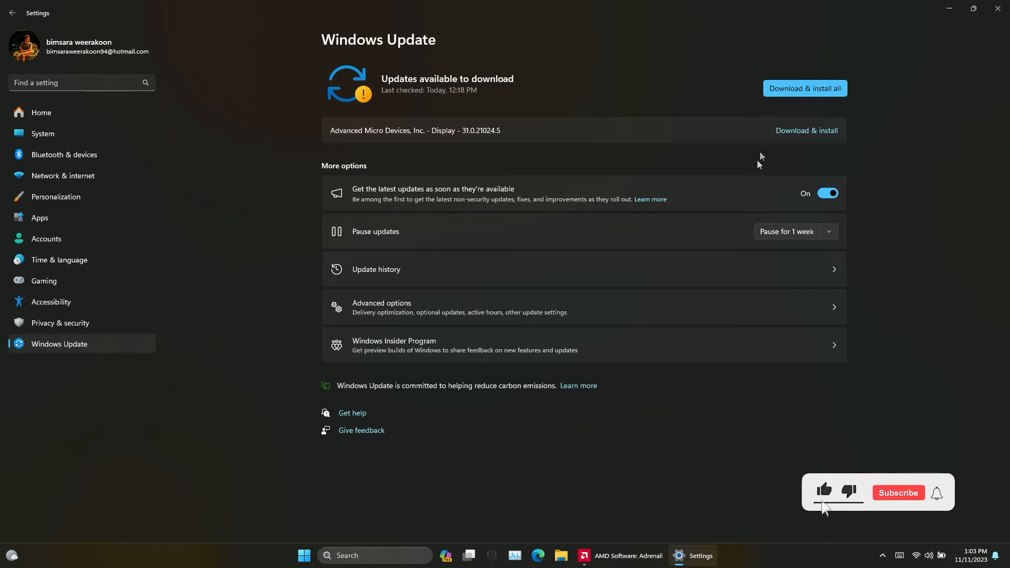
click(897, 492)
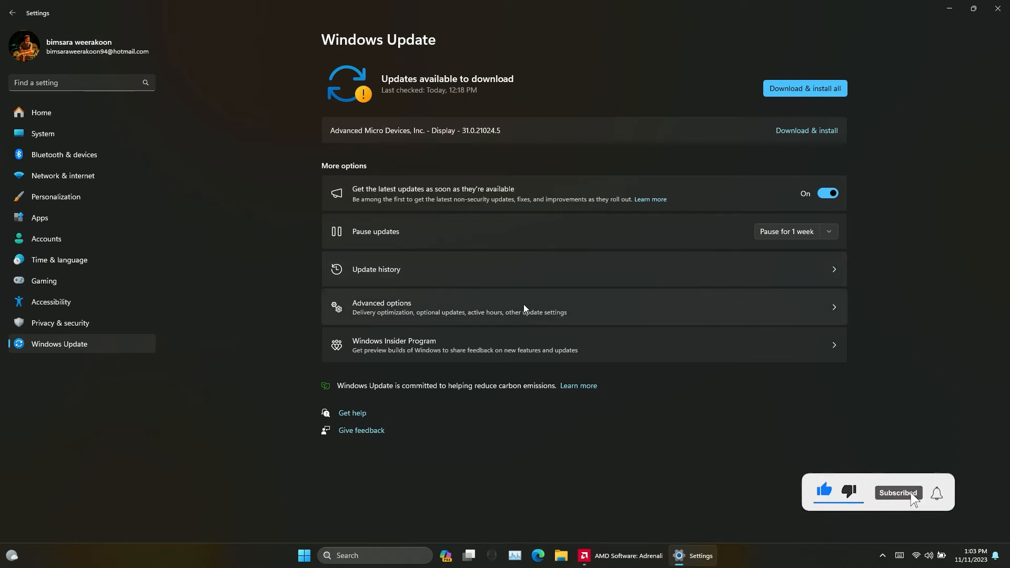